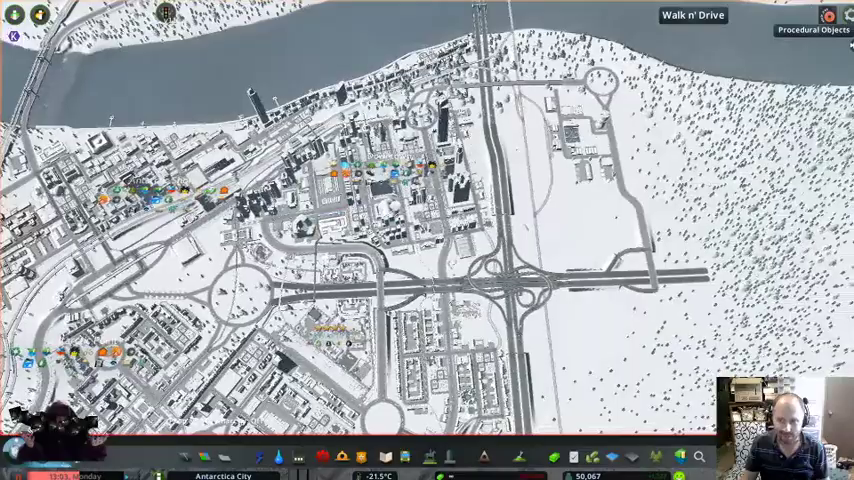
Pause and resume the game from the Esc menu to return to the city view
key("Escape")
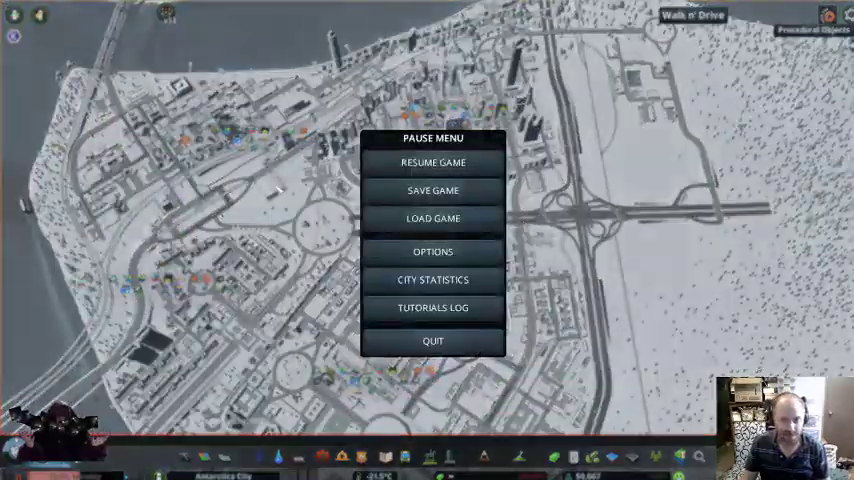
left_click(433, 162)
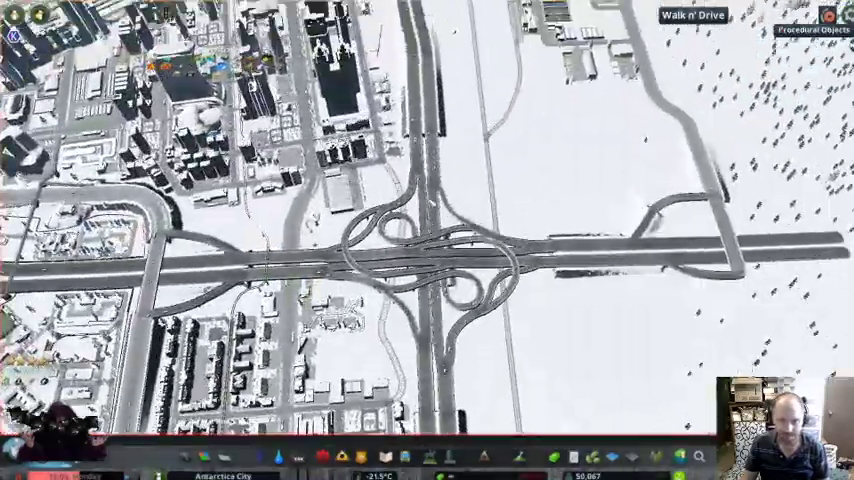